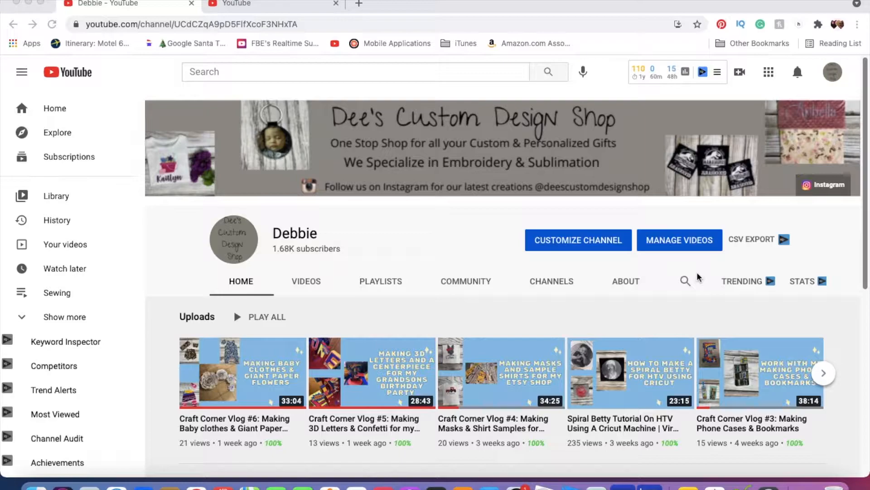
mouse_move(391, 250)
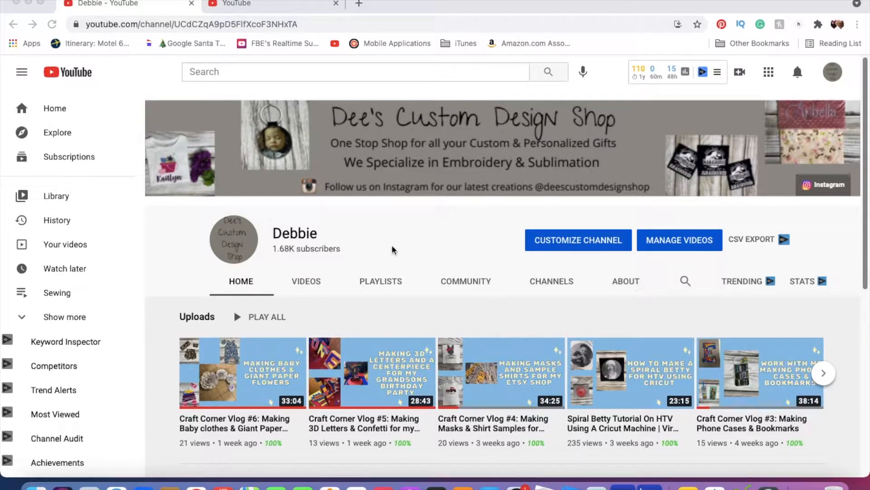
mouse_move(343, 235)
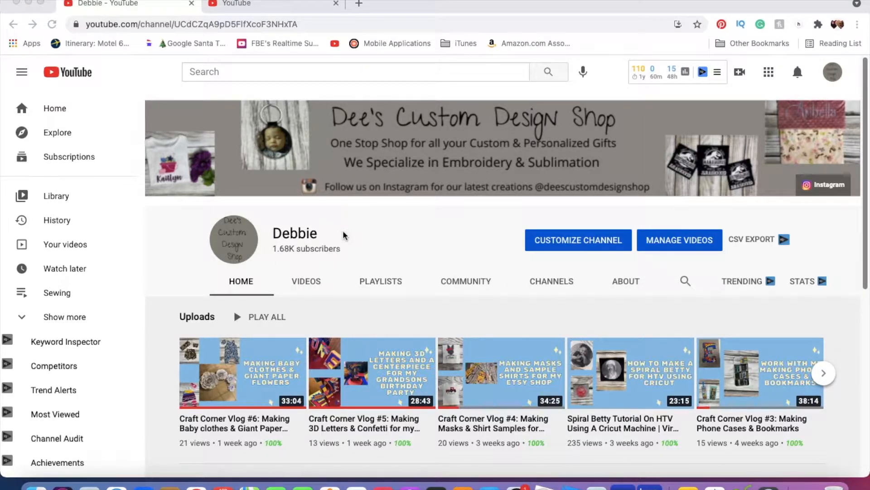
mouse_move(305, 81)
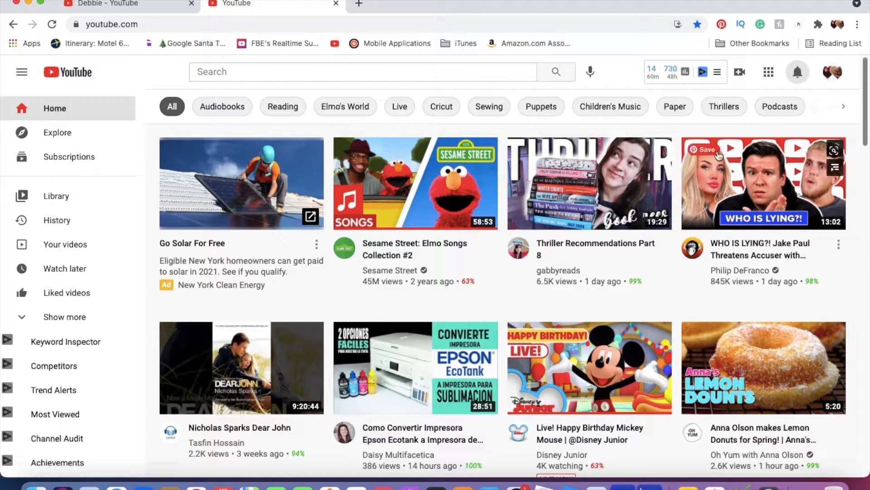
mouse_move(833, 72)
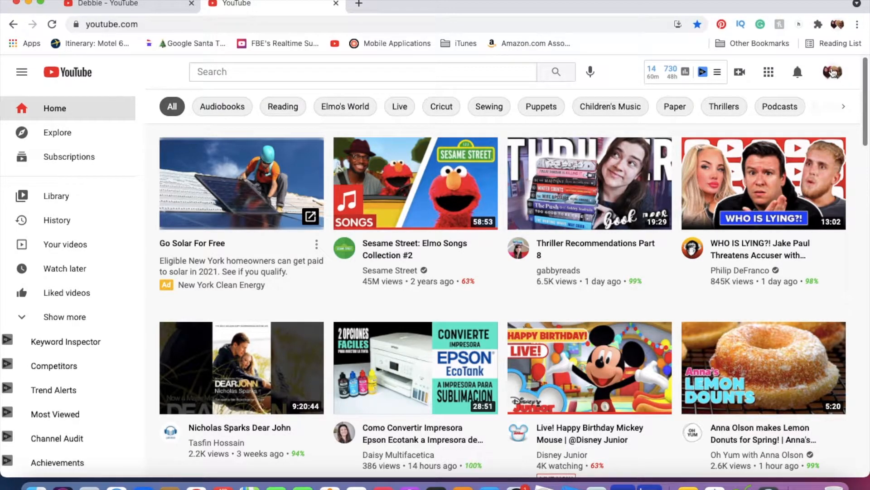
Go to the signed-in account's own channel, hookingisalifestyle tocrocheters, from the account menu
left_click(831, 72)
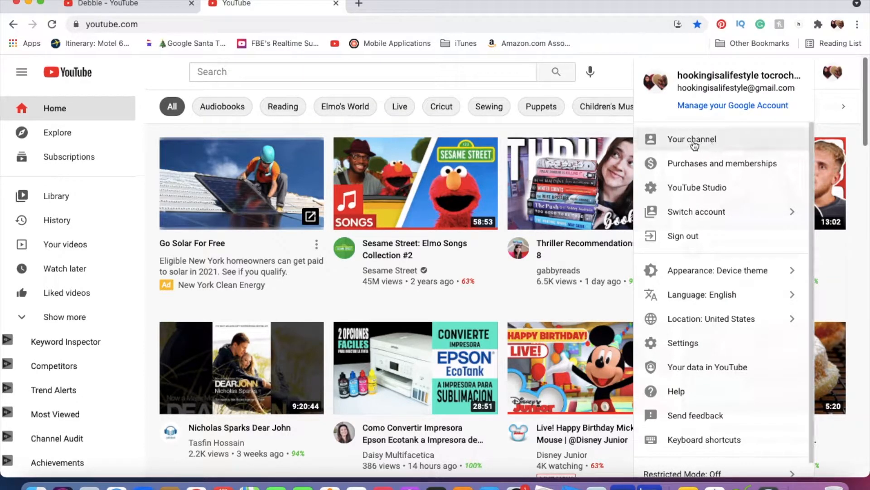
left_click(691, 139)
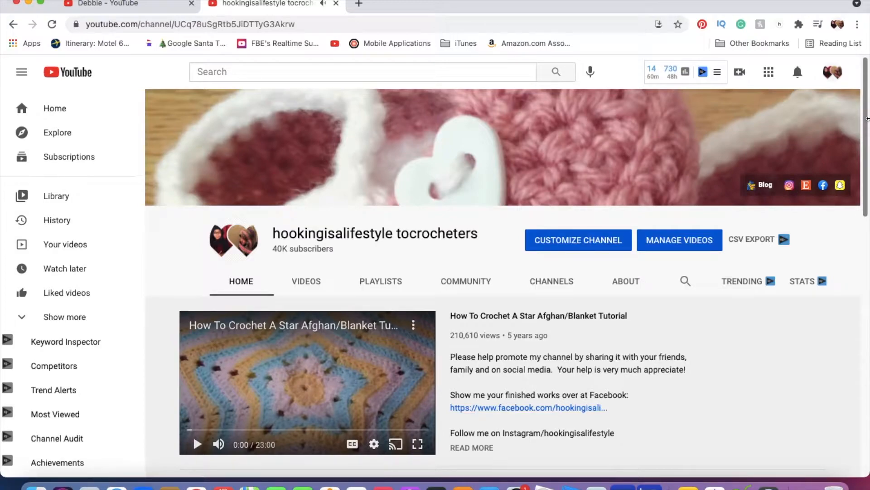
mouse_move(233, 239)
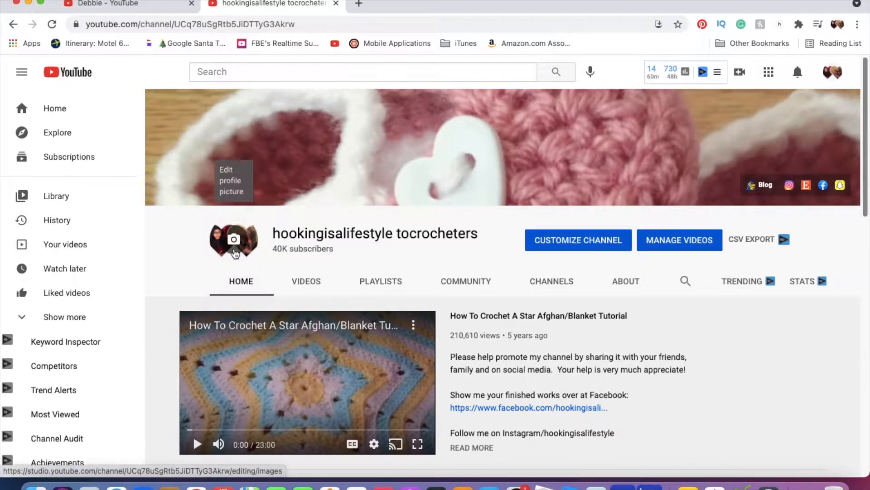
mouse_move(260, 262)
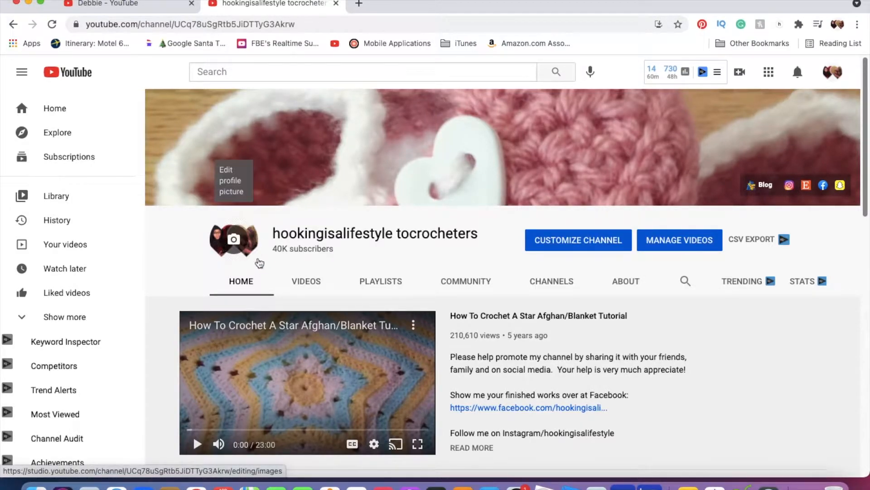
mouse_move(247, 264)
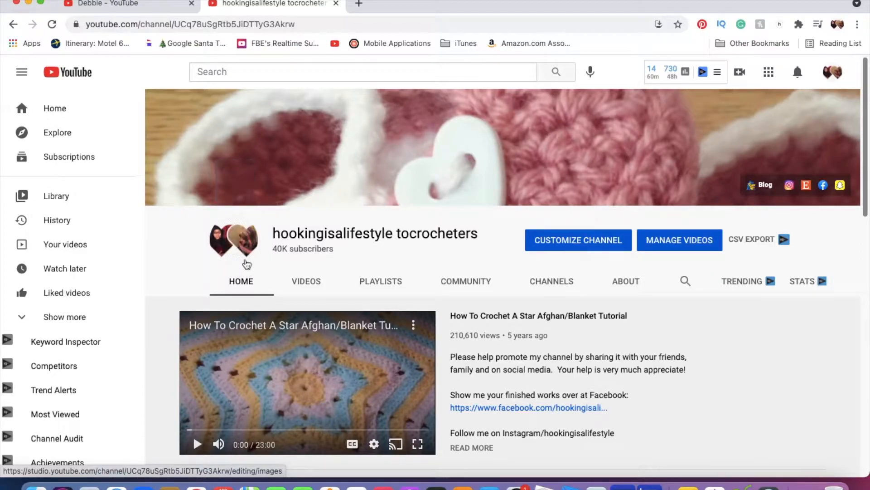
mouse_move(233, 240)
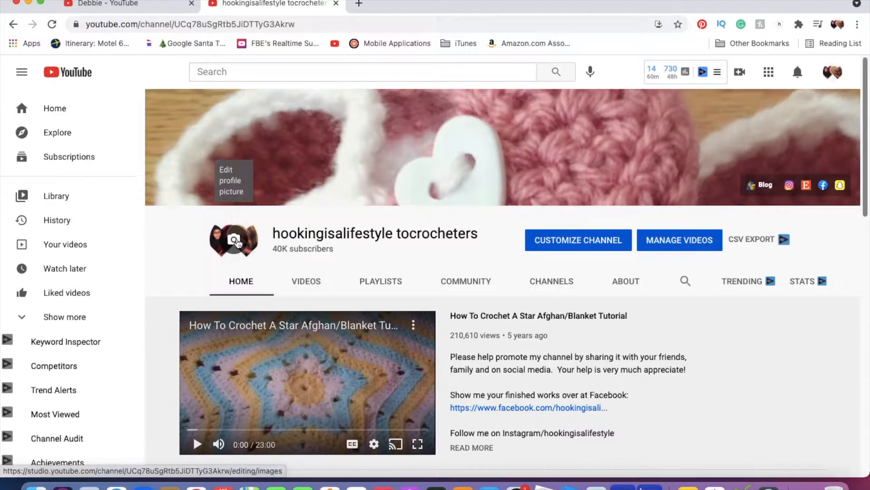
Edit the channel name on Studio's Basic info tab to hookingisalifestyle, dropping tocrocheters
left_click(233, 240)
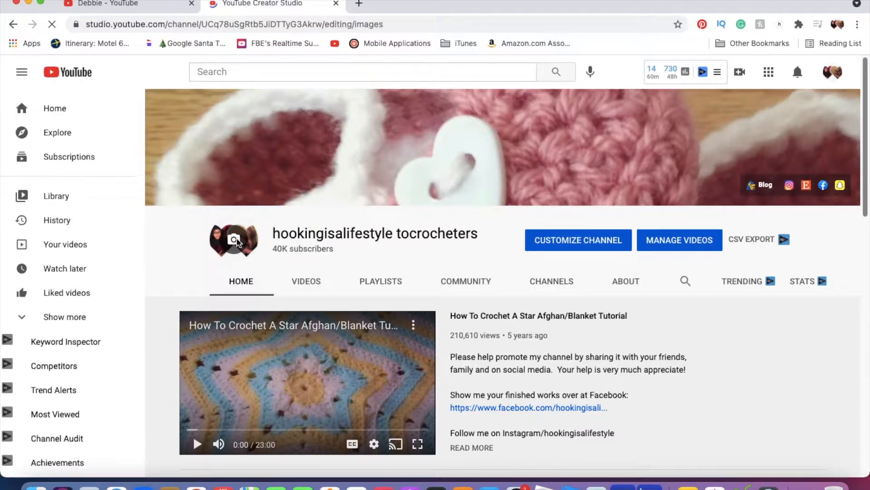
left_click(577, 240)
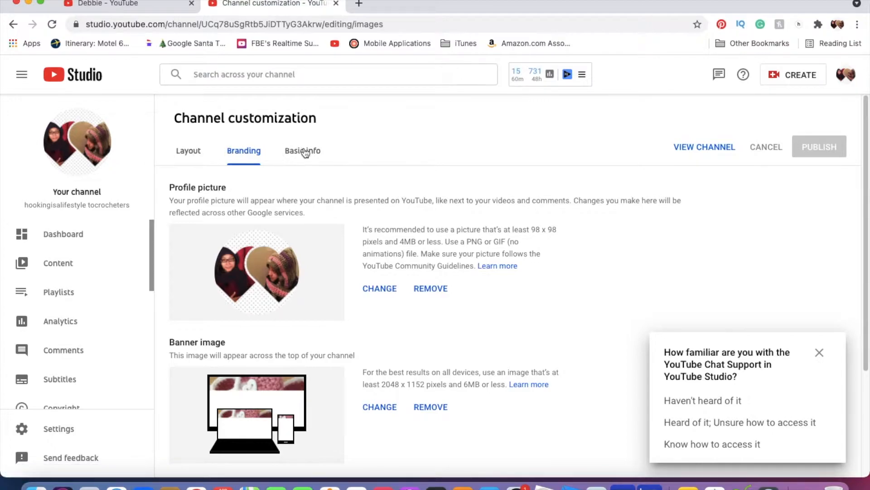
mouse_move(305, 154)
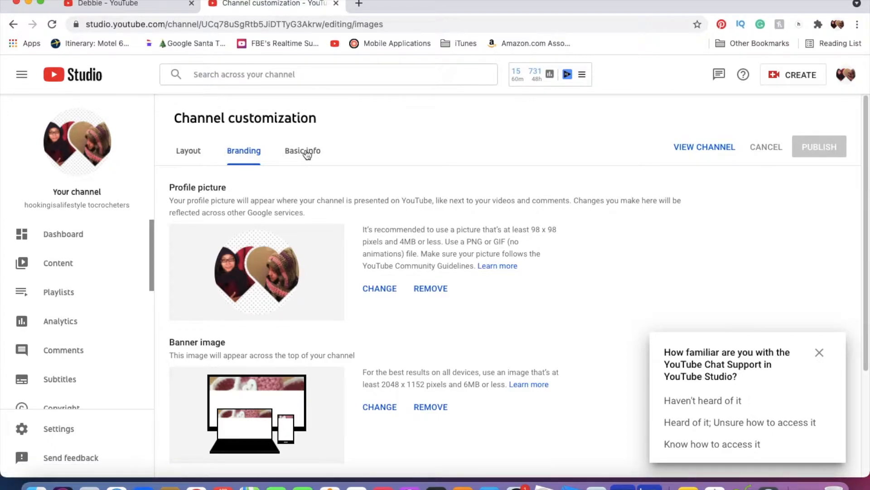
left_click(302, 150)
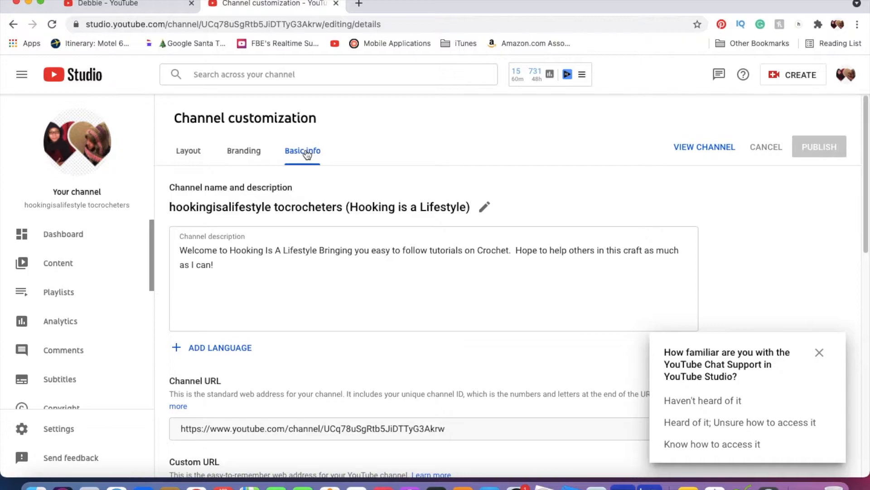
mouse_move(248, 192)
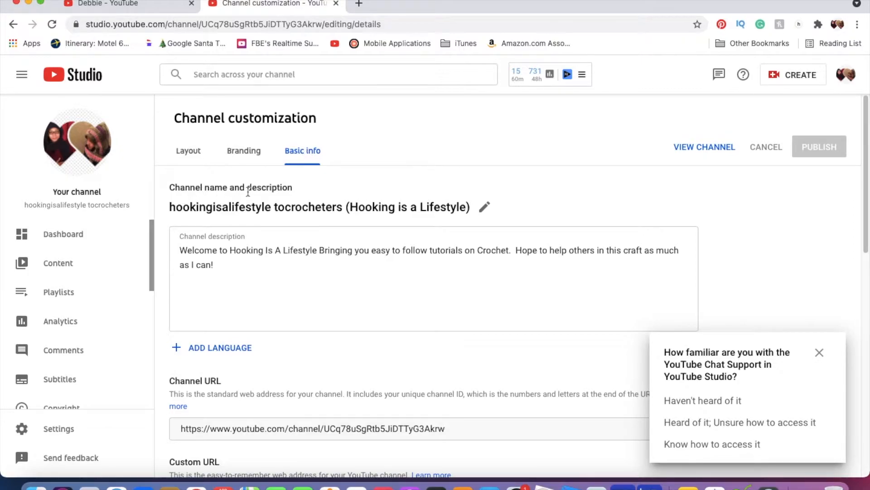
mouse_move(484, 206)
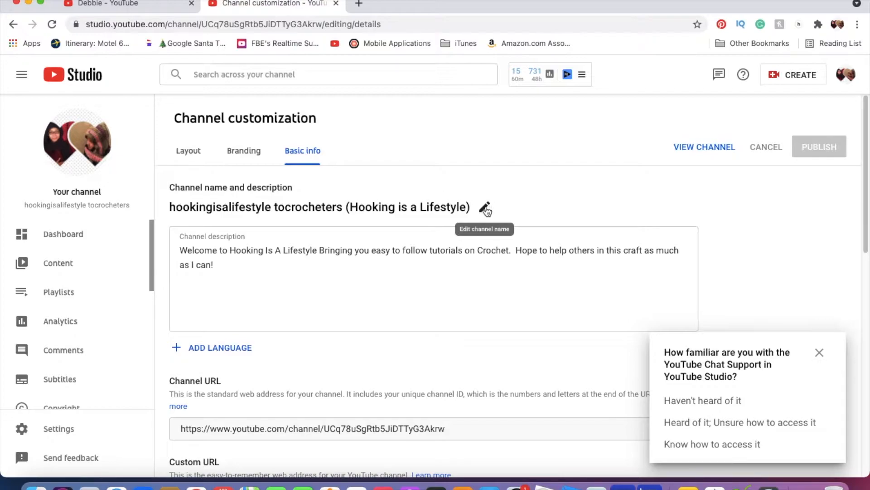
left_click(485, 208)
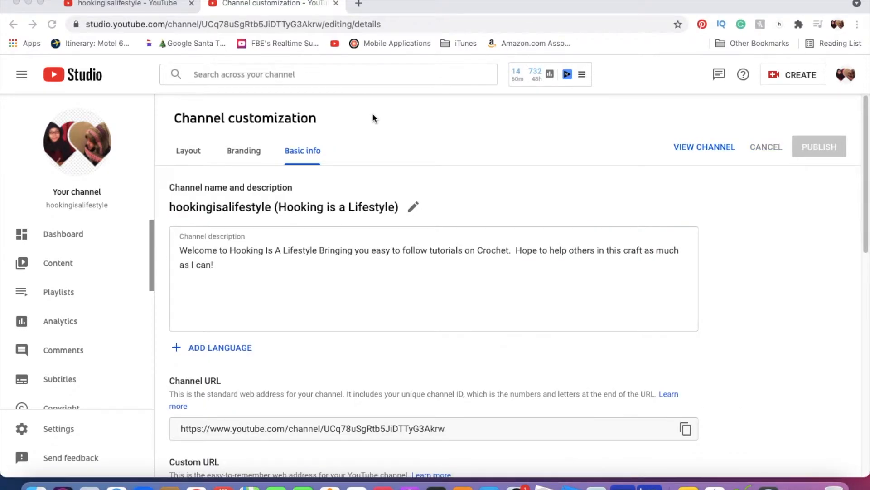
mouse_move(430, 186)
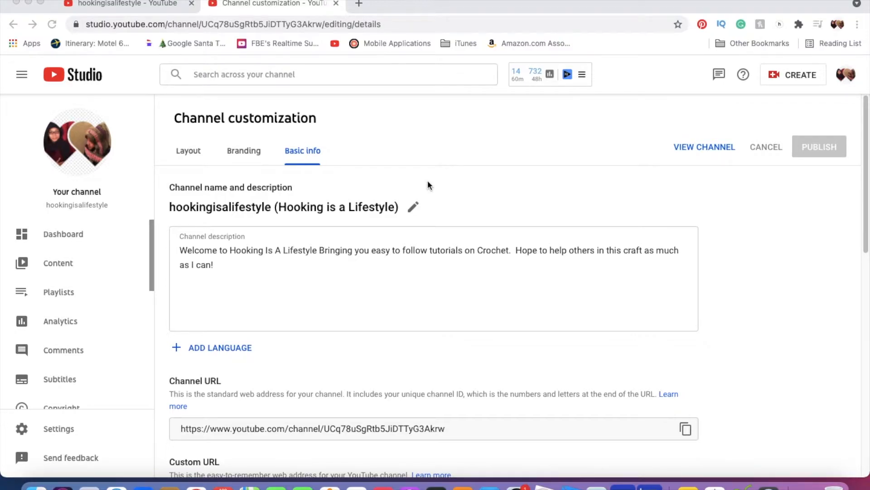
mouse_move(233, 169)
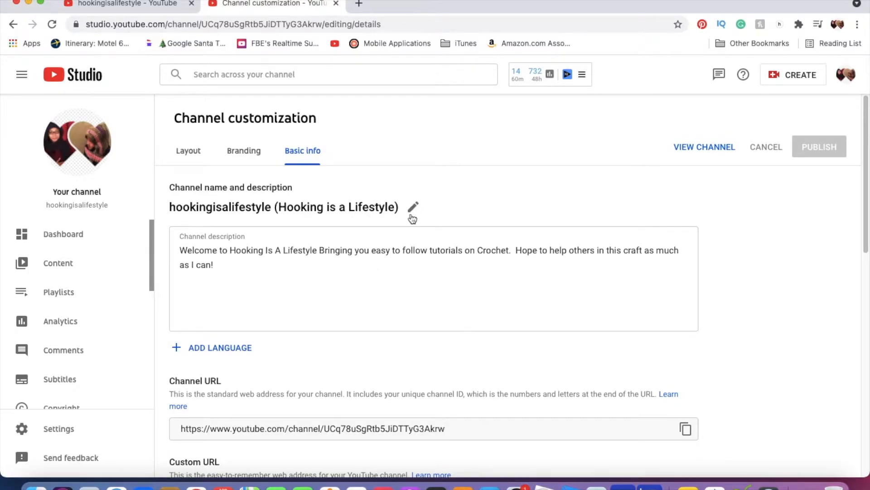
mouse_move(413, 210)
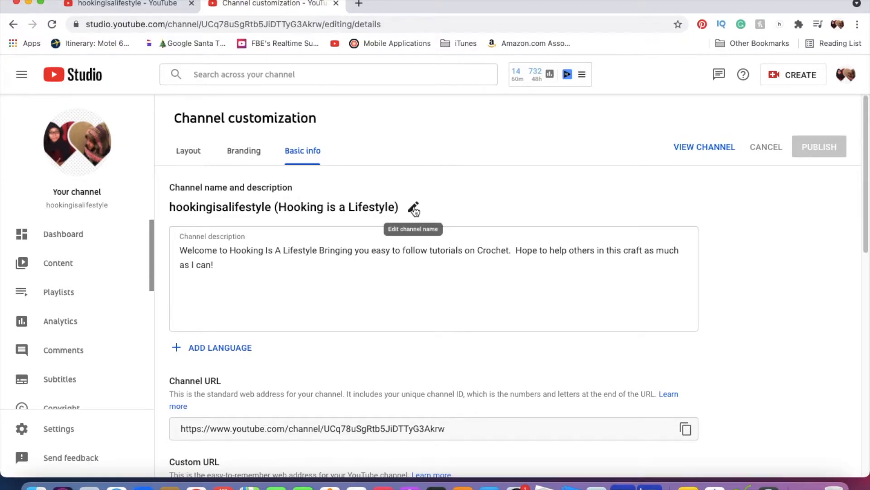
Confirm first name hookingisalifestyle with empty last name, then open the channel URL help article
left_click(413, 210)
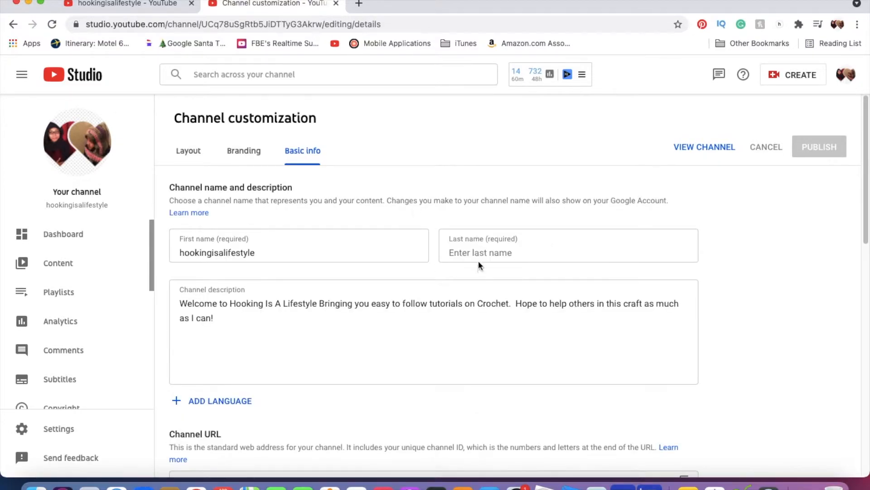
left_click(567, 253)
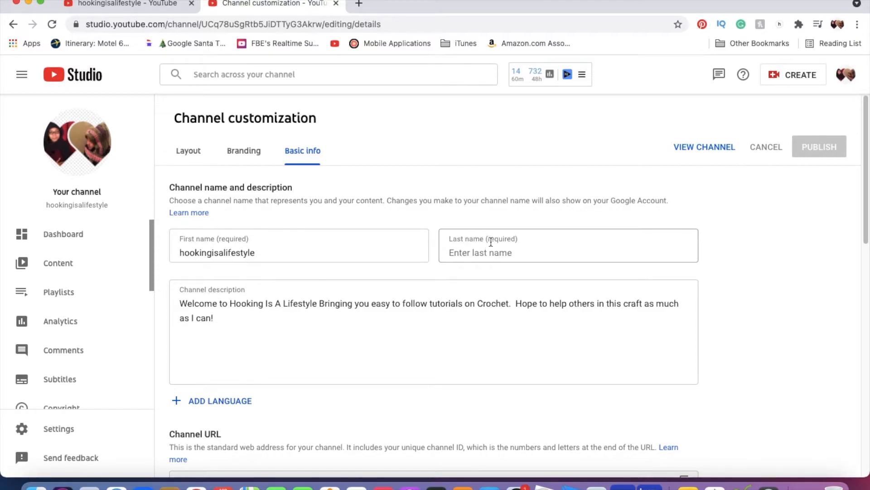
mouse_move(522, 238)
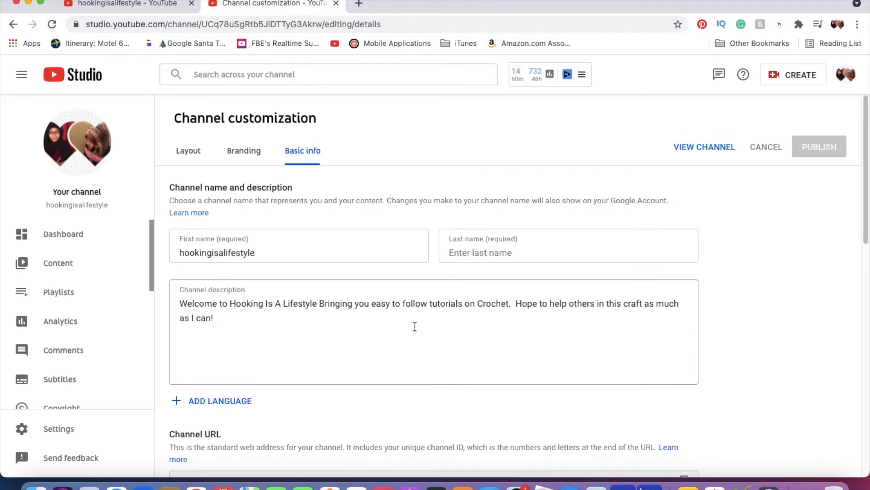
scroll("down", 3)
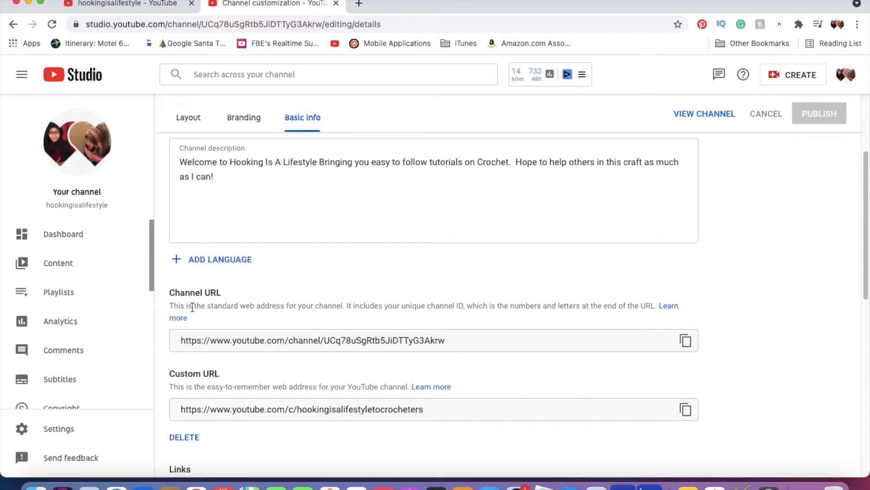
mouse_move(179, 313)
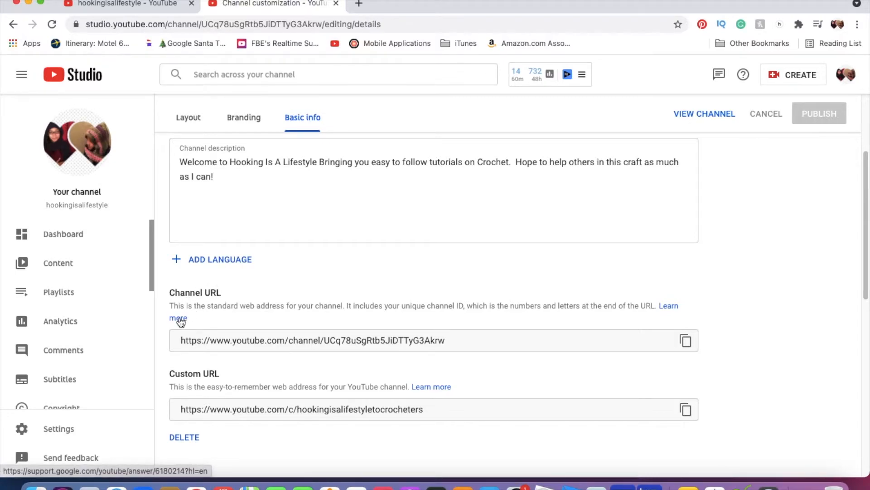
left_click(178, 317)
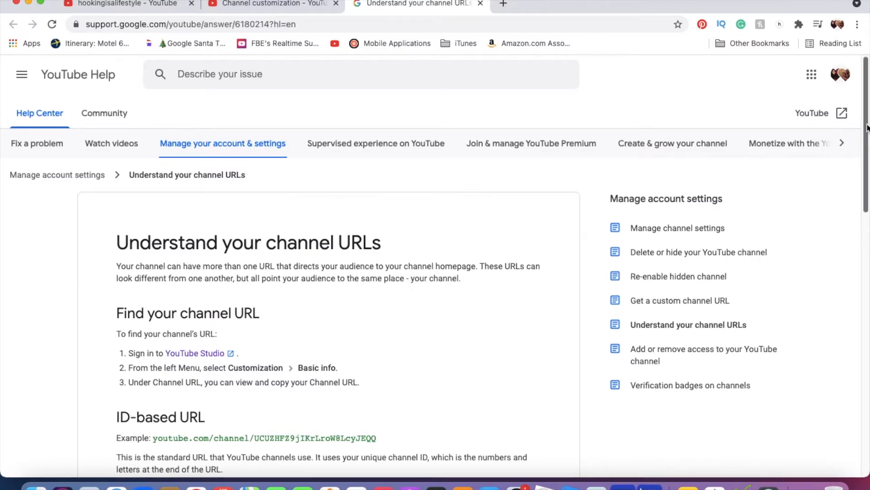
Read the channel URL help article and launch the YouTube Studio dashboard in a new tab
scroll("down", 3)
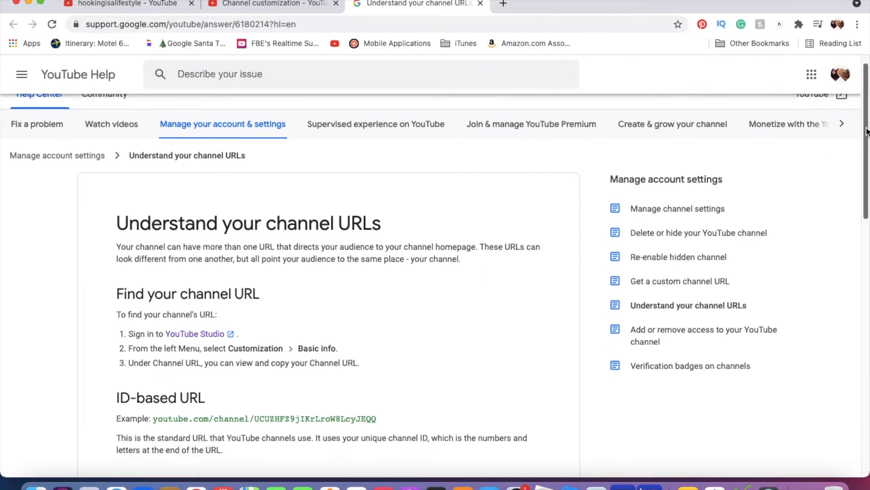
scroll("down", 3)
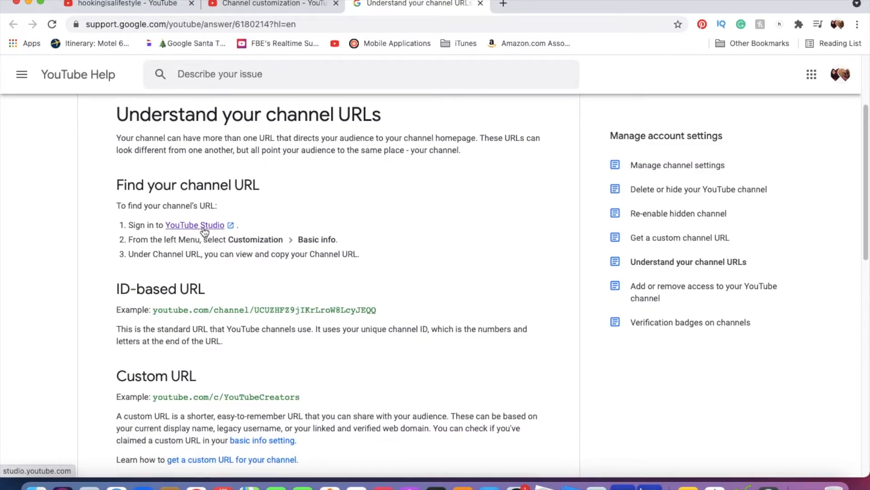
left_click(194, 225)
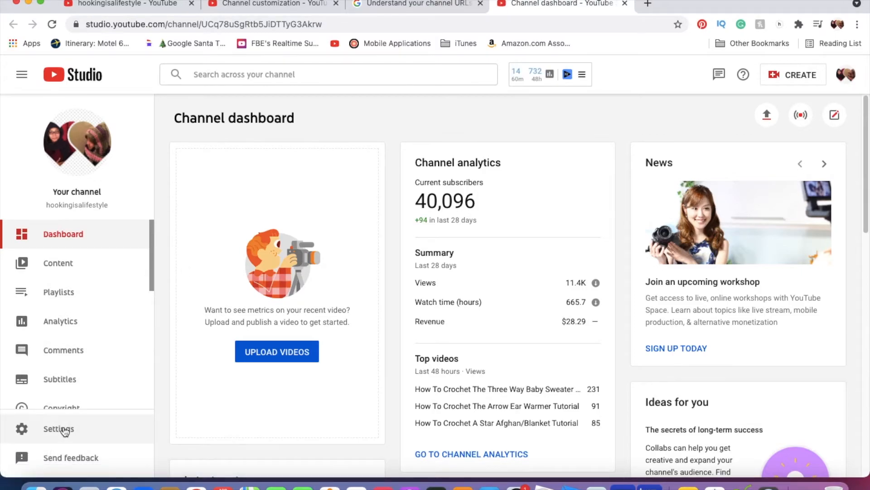
View Studio's Channel basic info settings: name hookingisalifestyle, country United States, crochet keywords
left_click(57, 428)
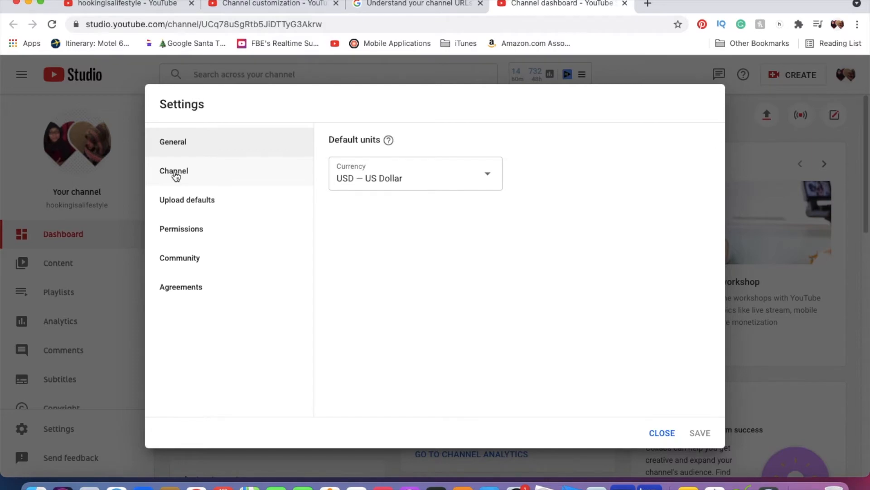
left_click(173, 171)
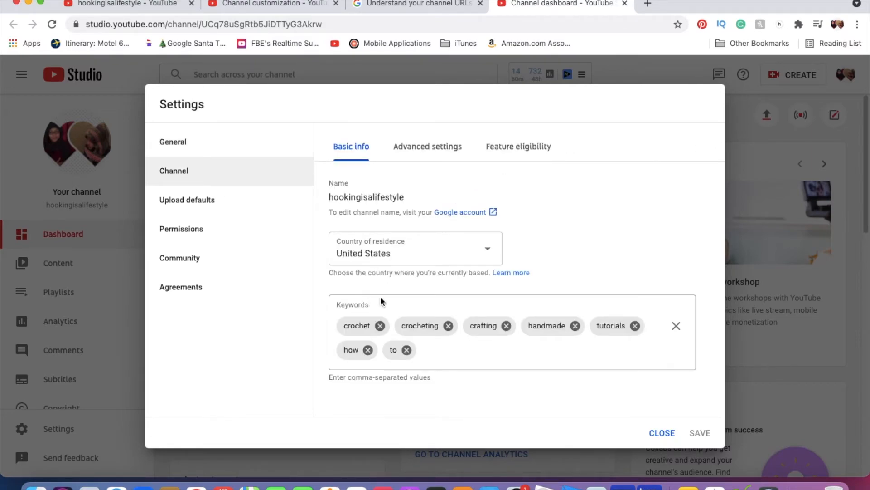
mouse_move(462, 216)
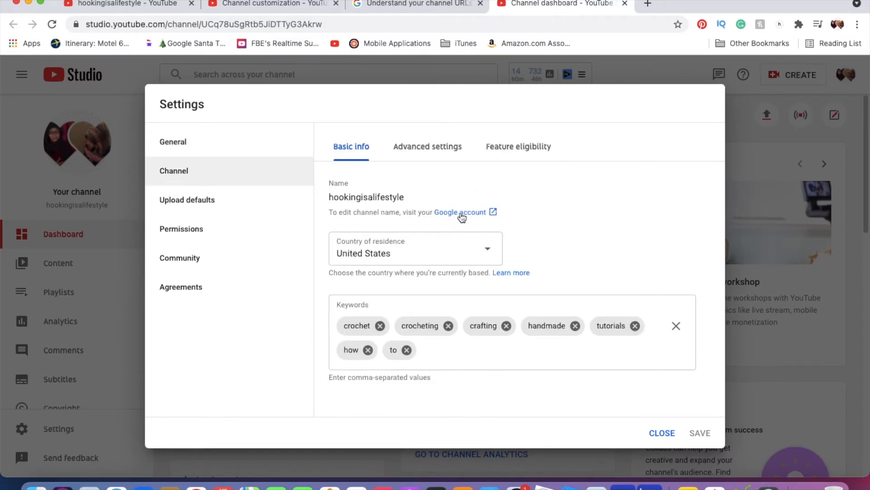
mouse_move(460, 212)
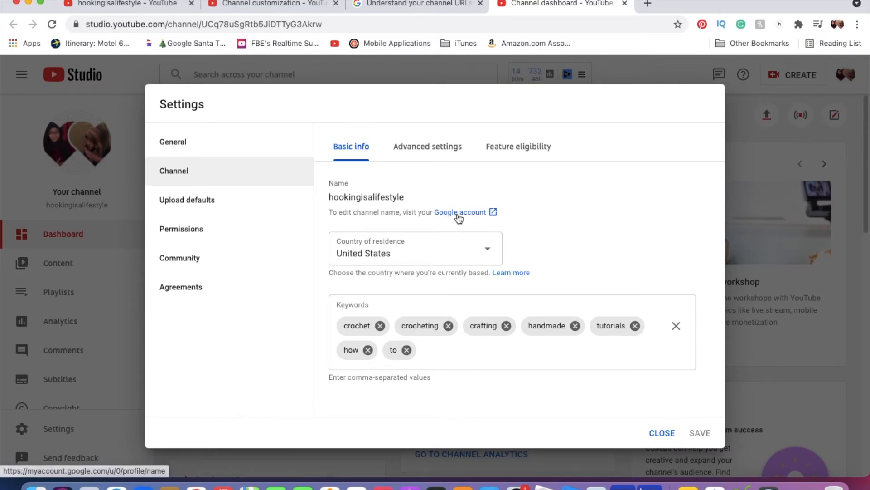
mouse_move(457, 215)
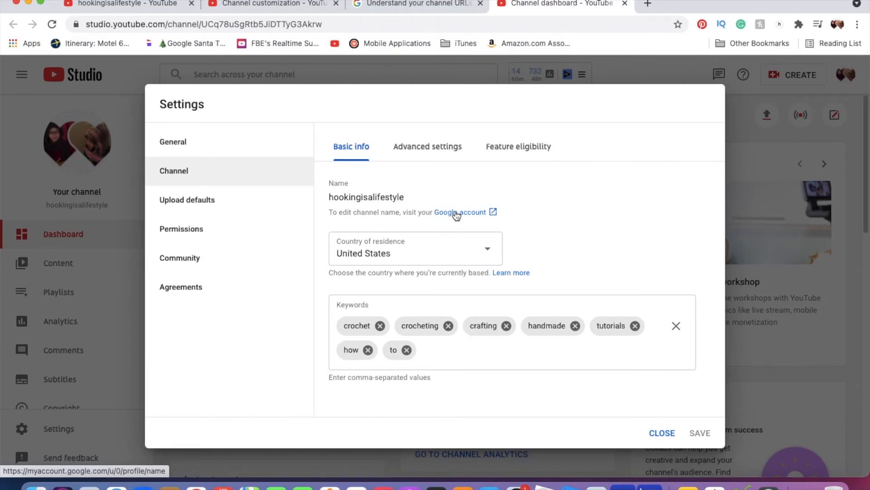
Verify the Google Account name is hookingisalifestyle, then close that page
left_click(459, 212)
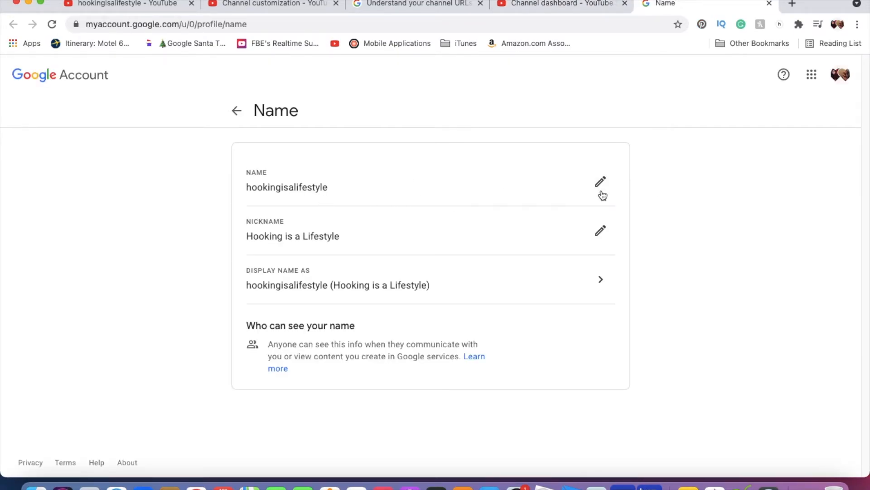
mouse_move(601, 183)
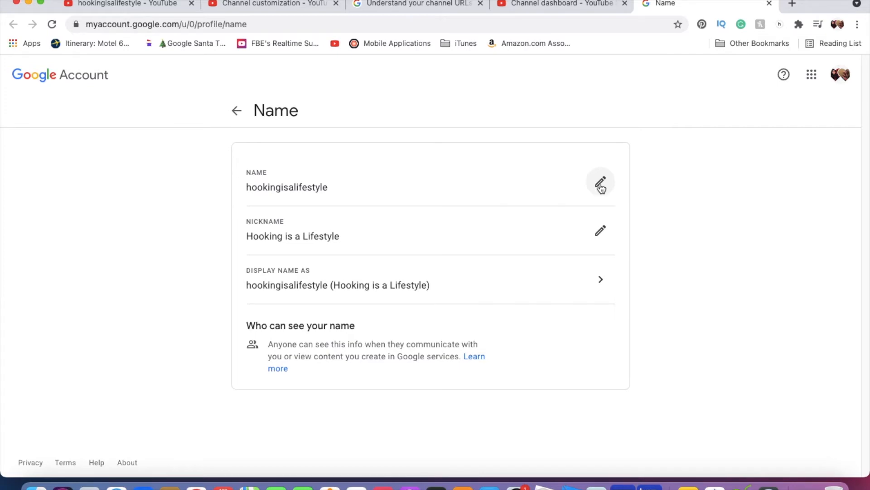
mouse_move(560, 182)
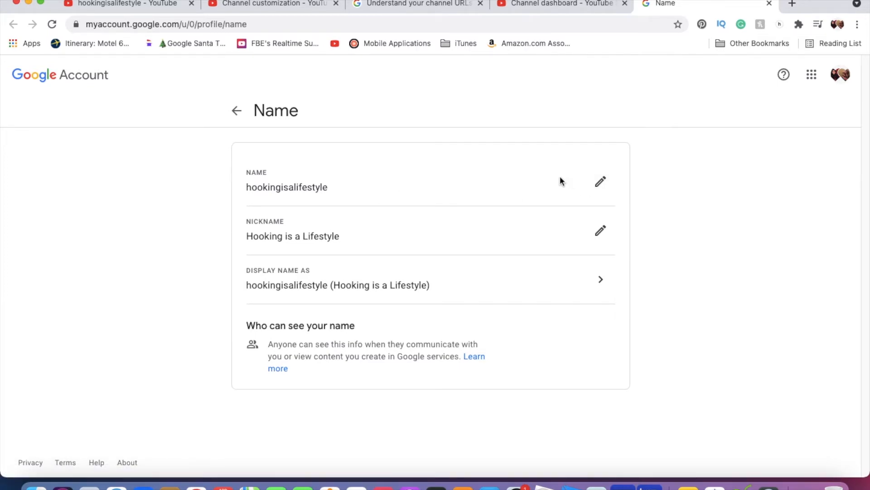
mouse_move(600, 182)
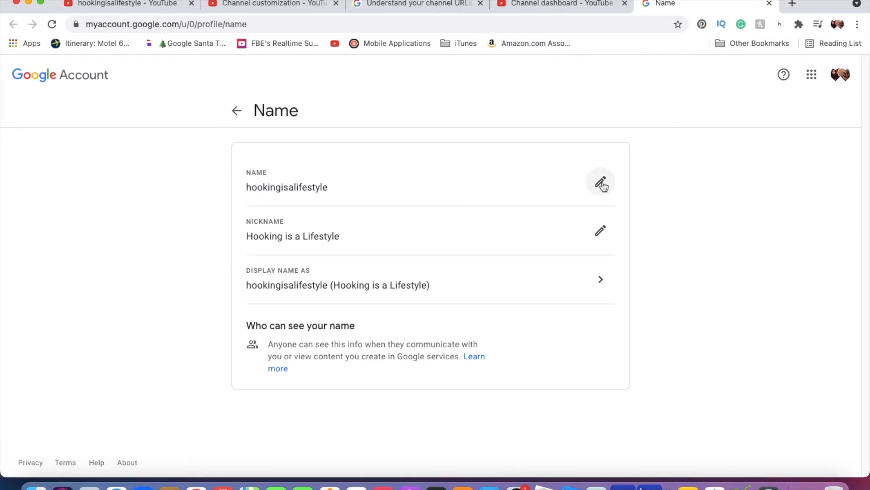
mouse_move(643, 205)
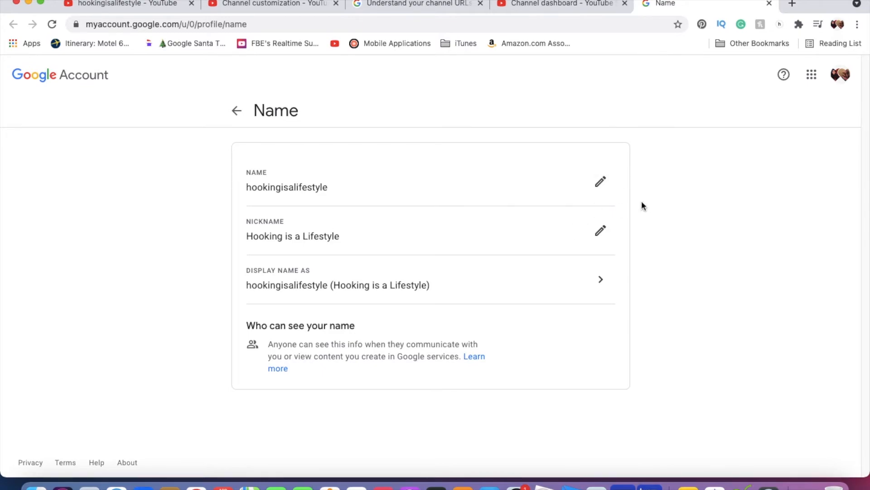
mouse_move(526, 208)
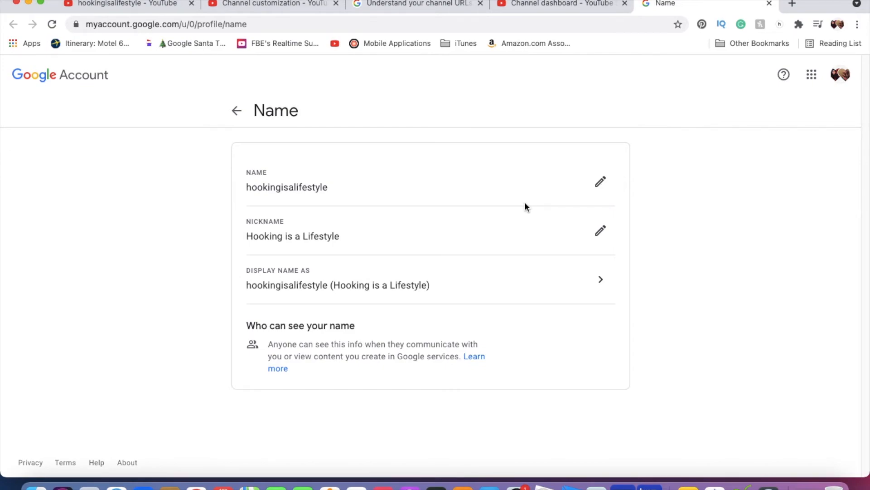
mouse_move(699, 169)
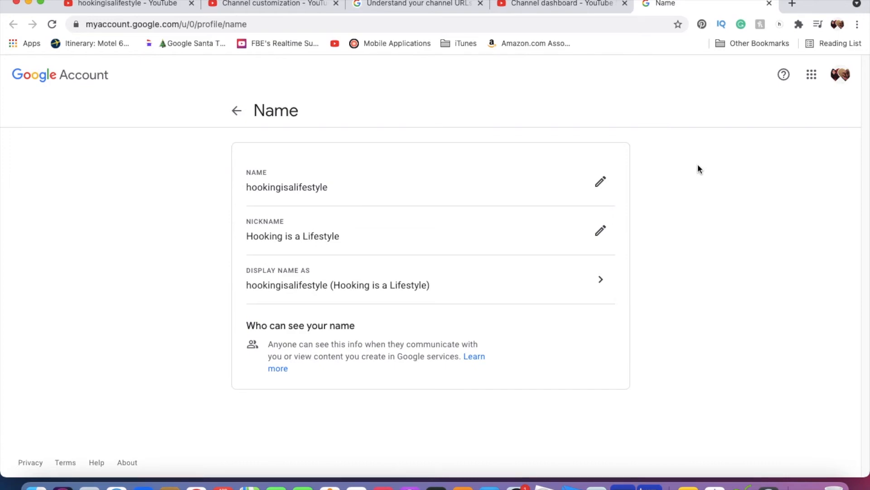
mouse_move(750, 81)
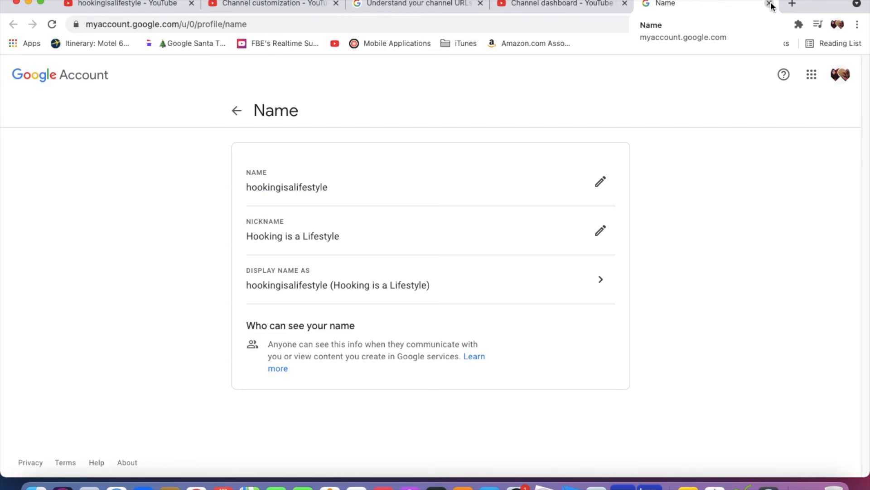
left_click(768, 4)
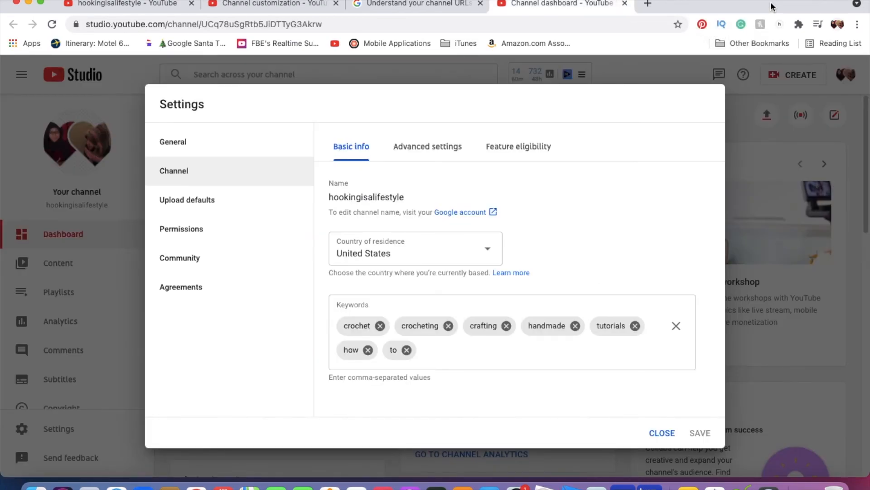